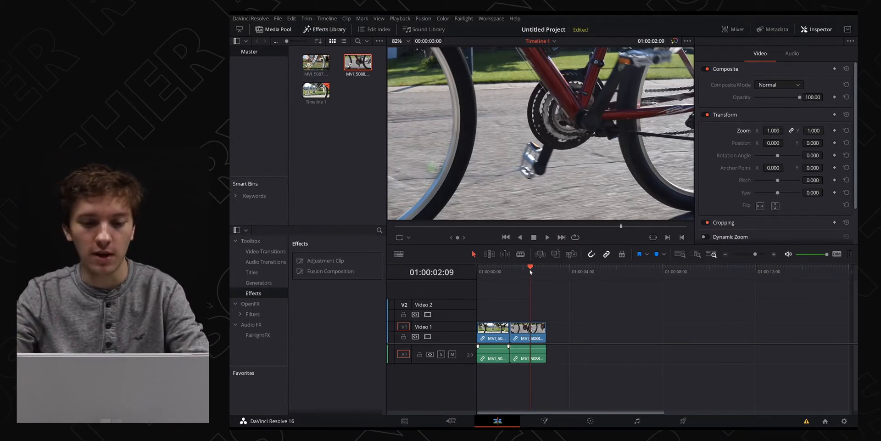
Place an Adjustment Clip on Video 2 above the bike clips and select it
left_click(485, 266)
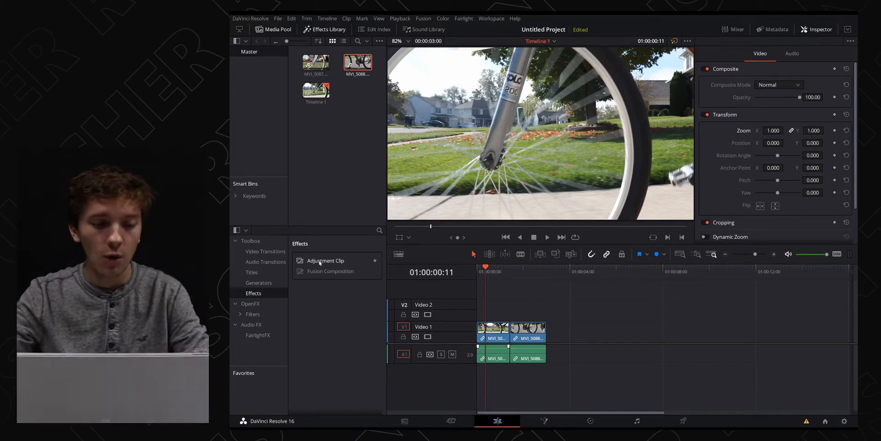
left_click_drag(325, 259, 543, 308)
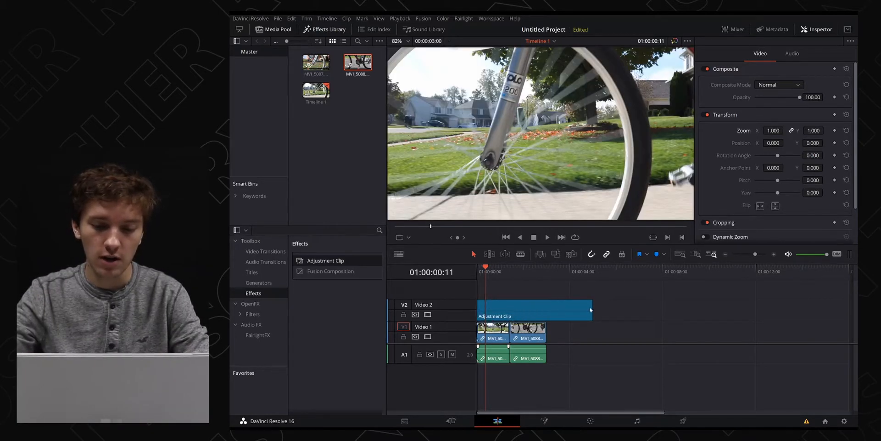
left_click(534, 309)
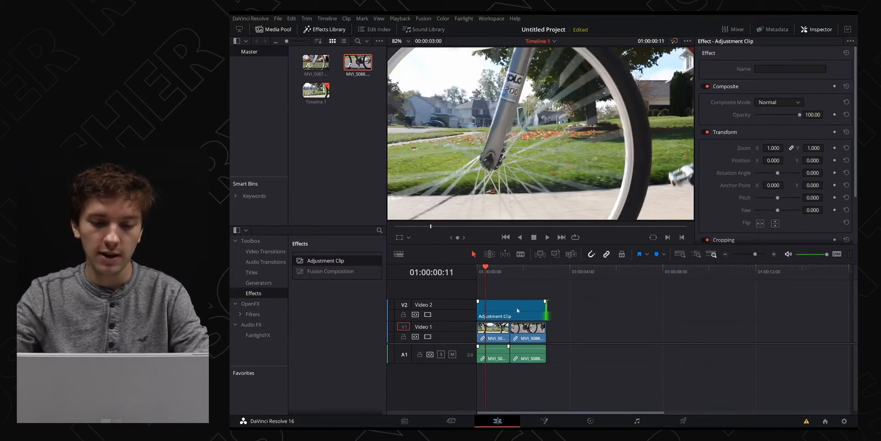
Bring the adjustment clip into the Fusion page showing MediaIn1 linked to MediaOut1
left_click(511, 312)
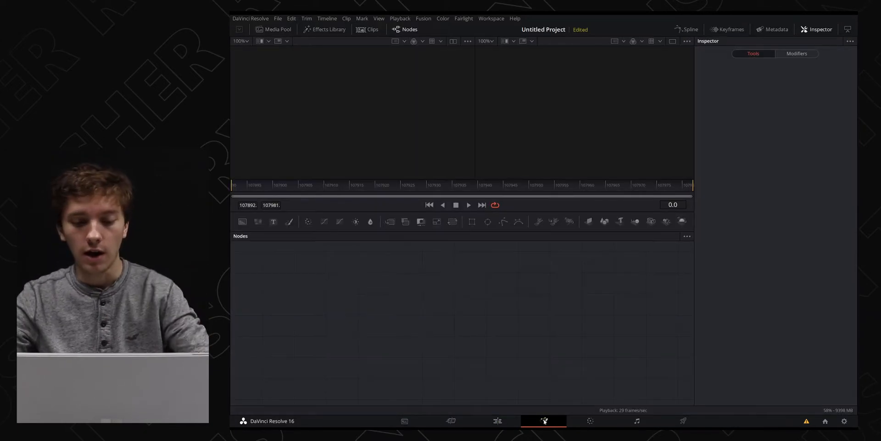
left_click(498, 420)
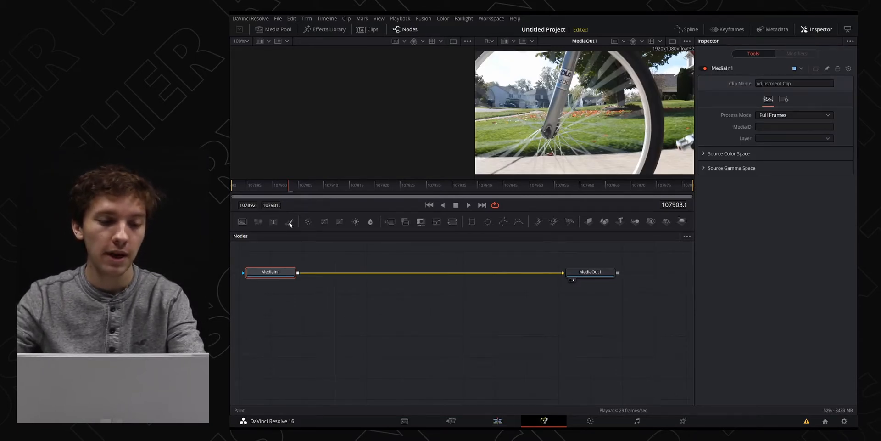
Insert a Paint1 node between MediaIn1 and MediaOut1 and reveal its brush controls
left_click(290, 221)
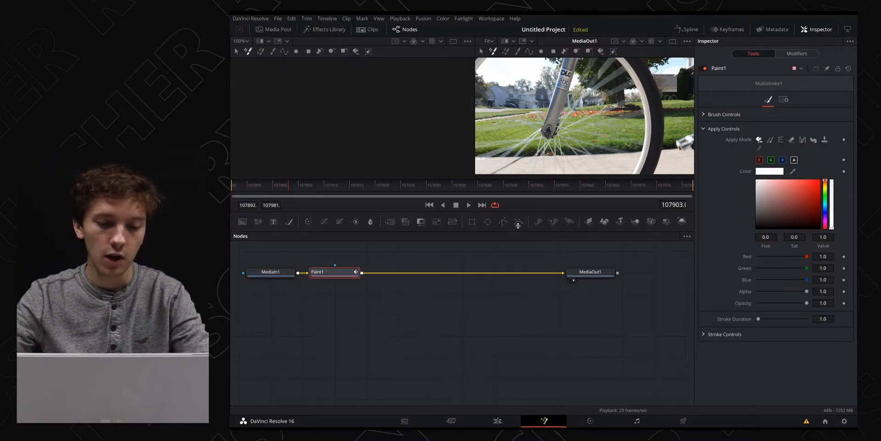
mouse_move(576, 211)
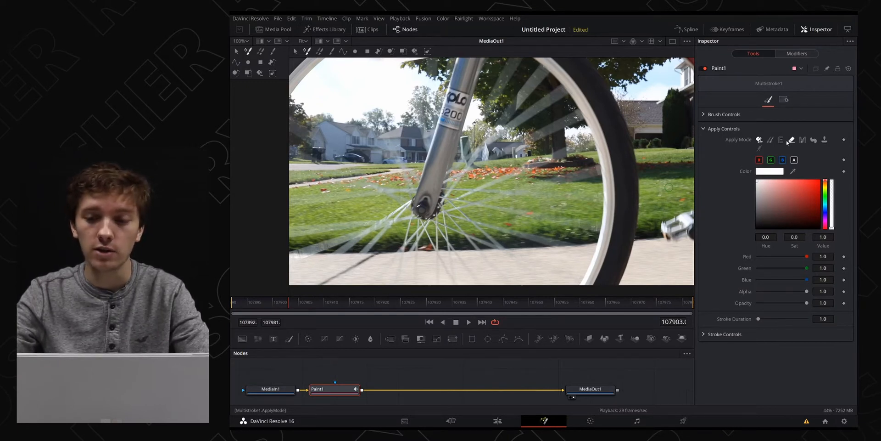
left_click(724, 114)
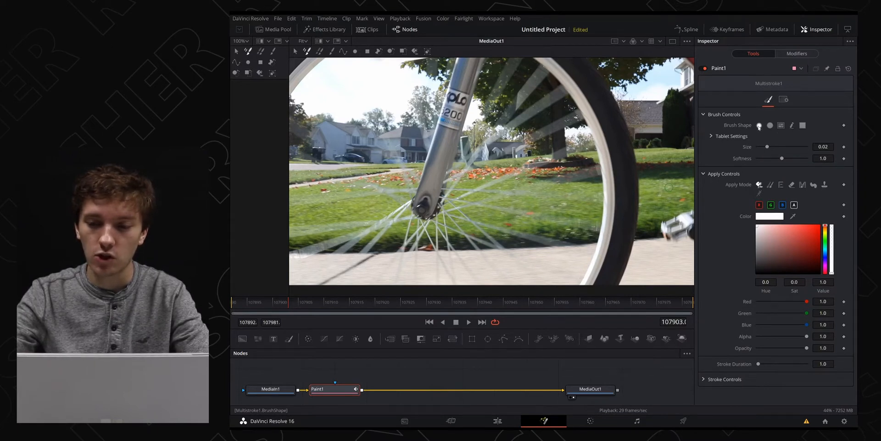
mouse_move(766, 169)
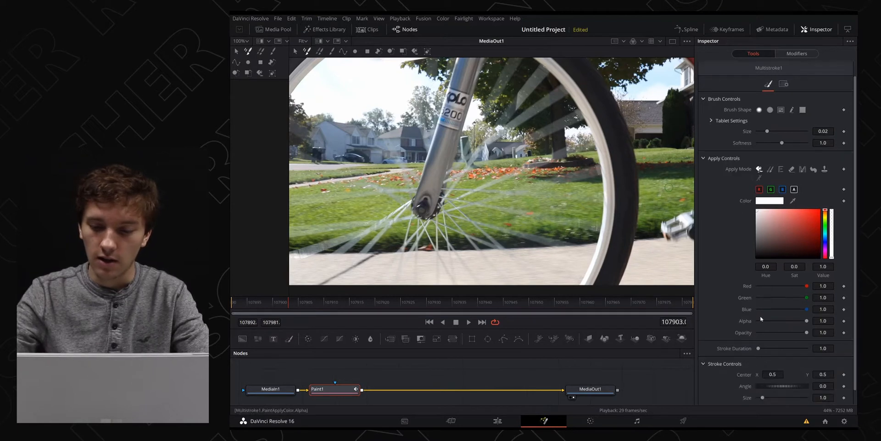
left_click(803, 213)
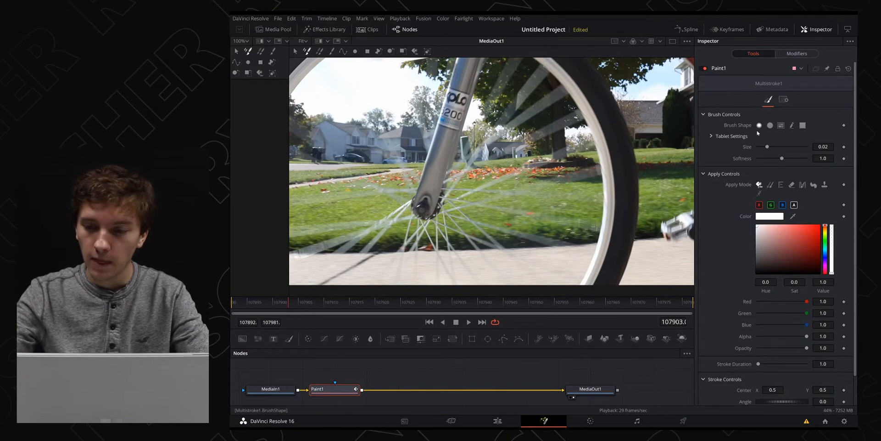
mouse_move(618, 169)
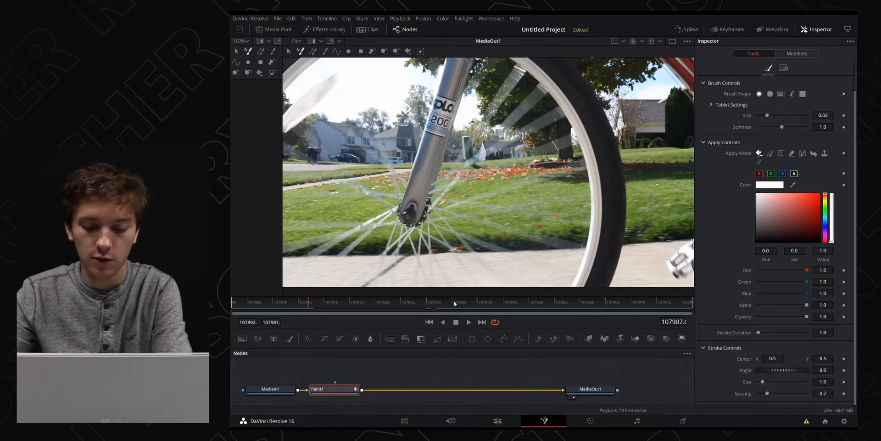
Step forward to frame 107909 of the bike footage to continue painting
left_click(470, 321)
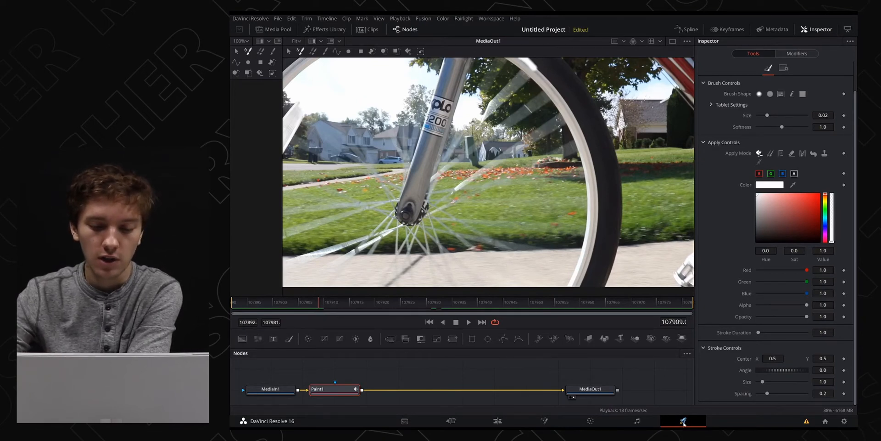
In the Deliver page, choose the H.264 Master preset with MP4 format at 1920x1080
left_click(683, 421)
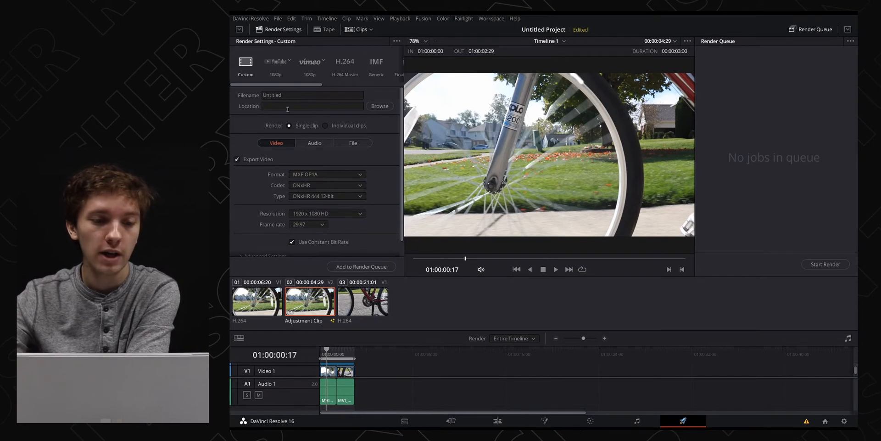
left_click(345, 65)
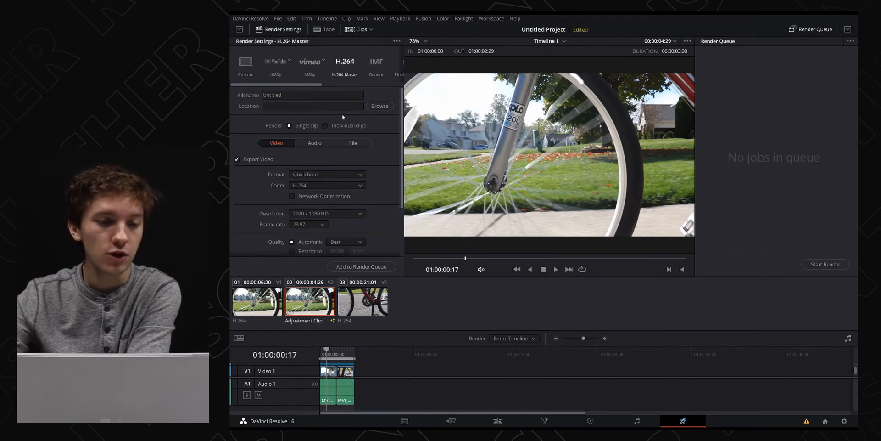
left_click(326, 174)
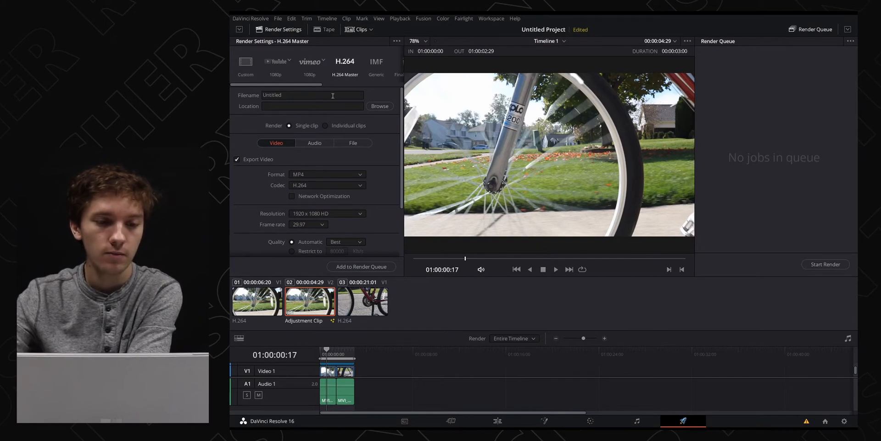
left_click(246, 62)
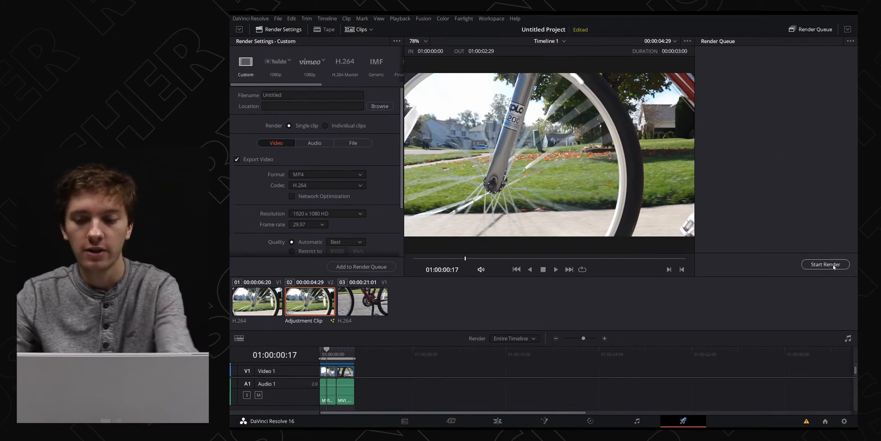